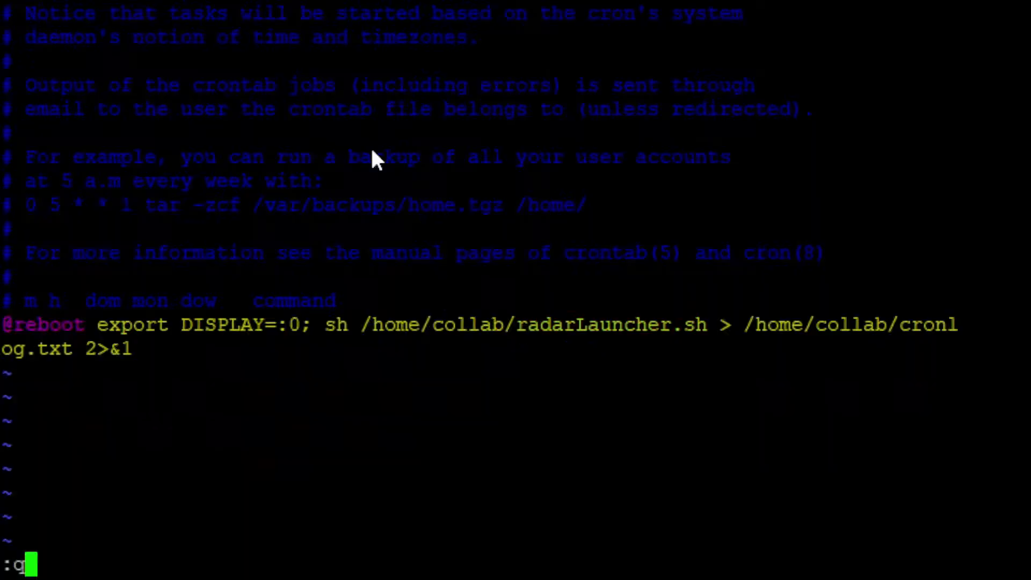
{"action": "key", "text": "Return"}
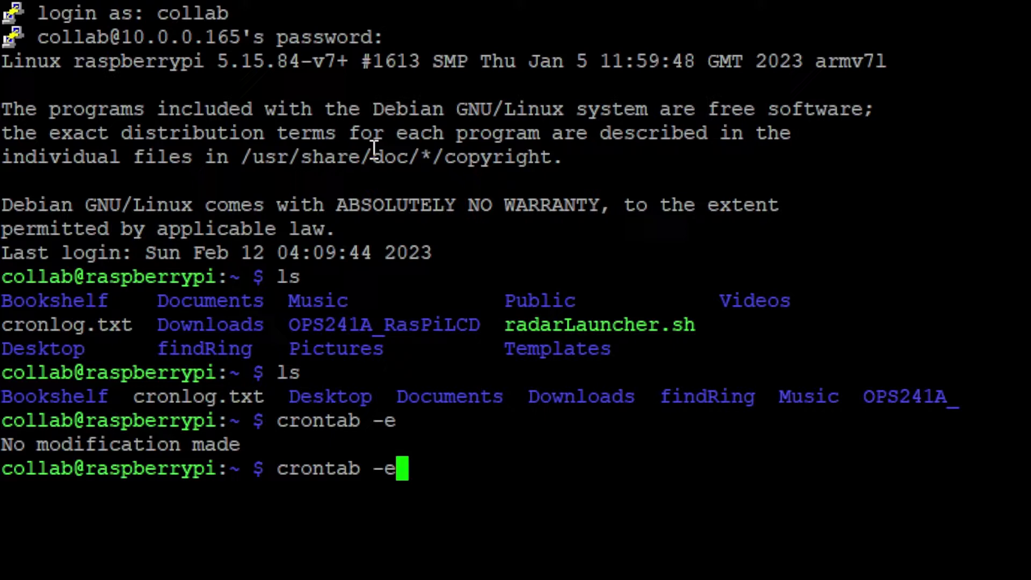
{"action": "key", "text": "Return"}
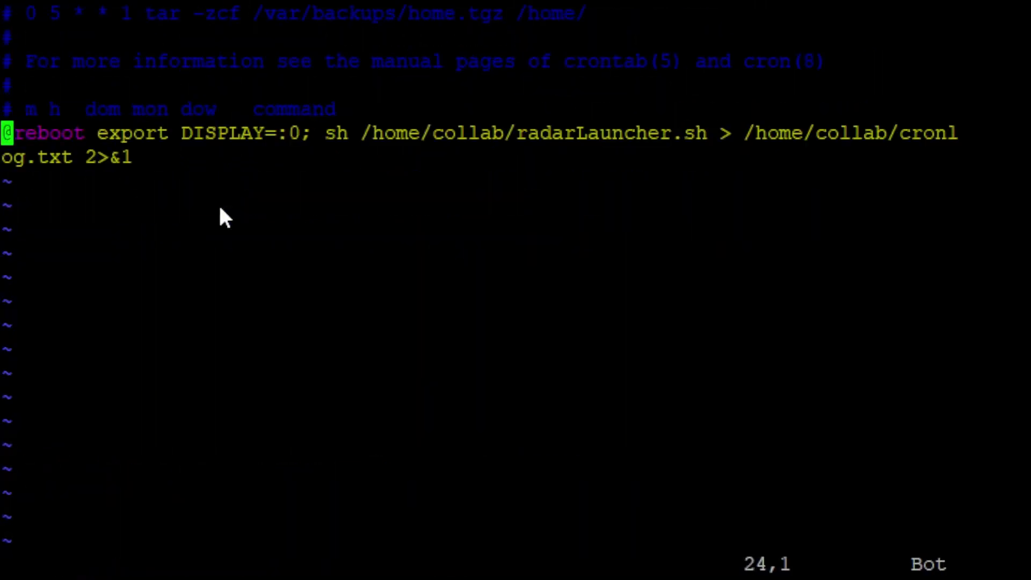
{"action": "mouse_move", "coordinate": [30, 158]}
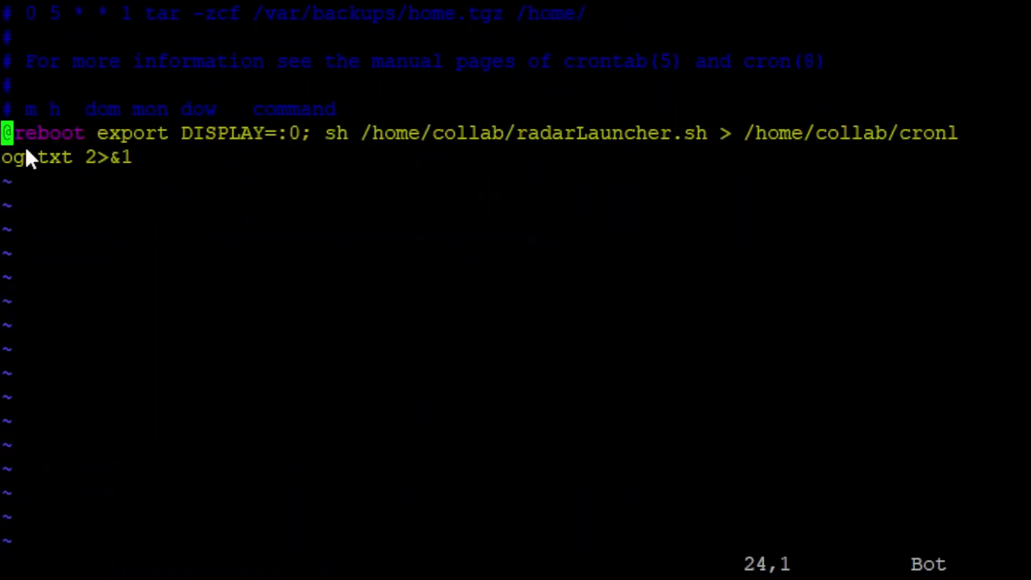
{"action": "mouse_move", "coordinate": [303, 145]}
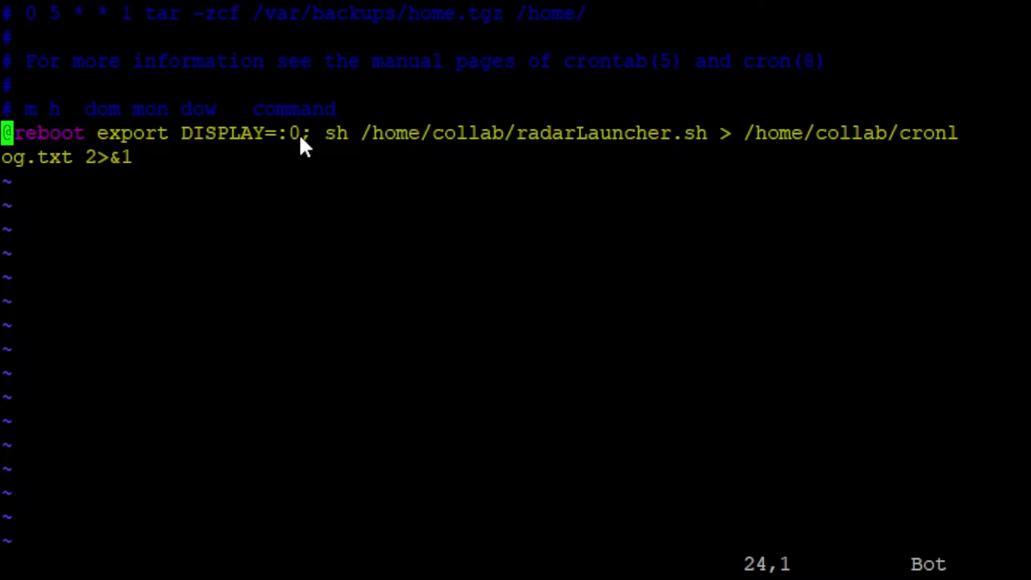
{"action": "mouse_move", "coordinate": [297, 145]}
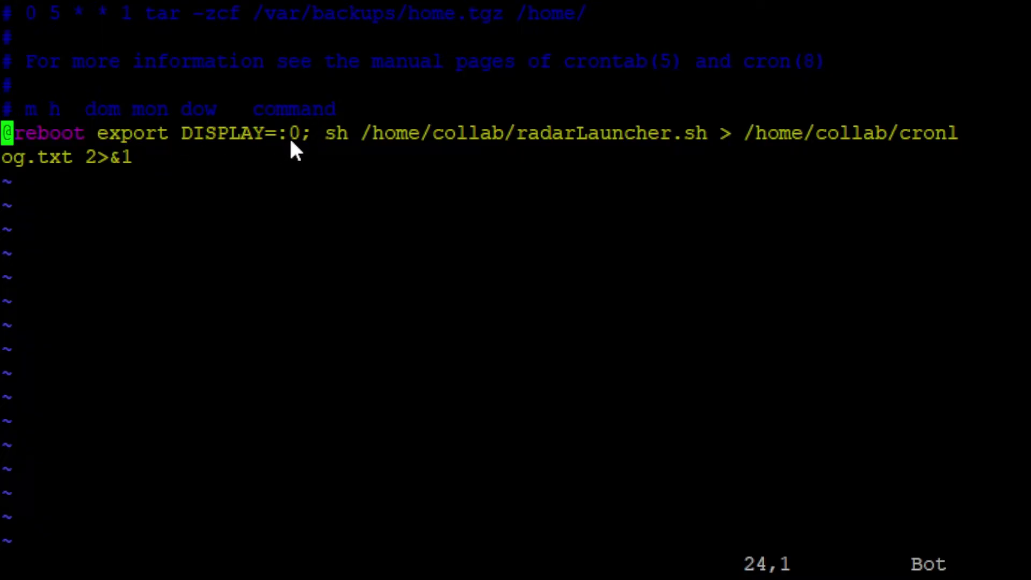
{"action": "mouse_move", "coordinate": [598, 128]}
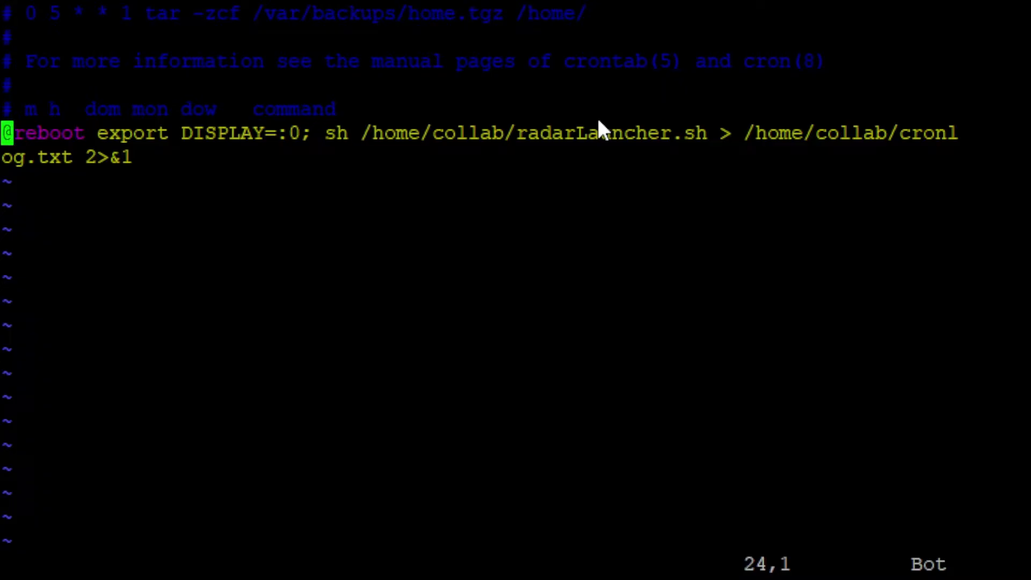
{"action": "mouse_move", "coordinate": [417, 138]}
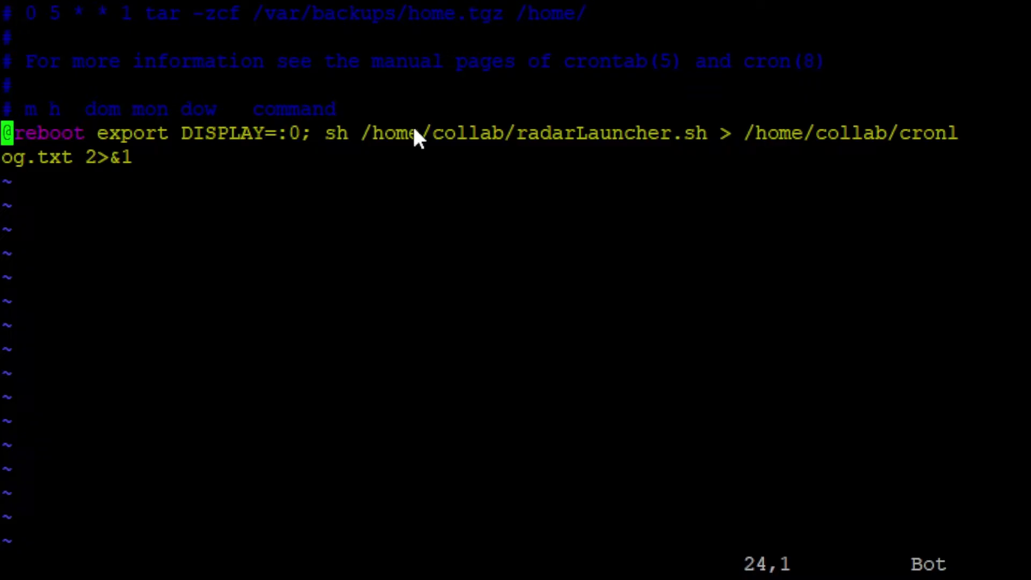
{"action": "mouse_move", "coordinate": [681, 139]}
{"action": "type", "text": "v"}
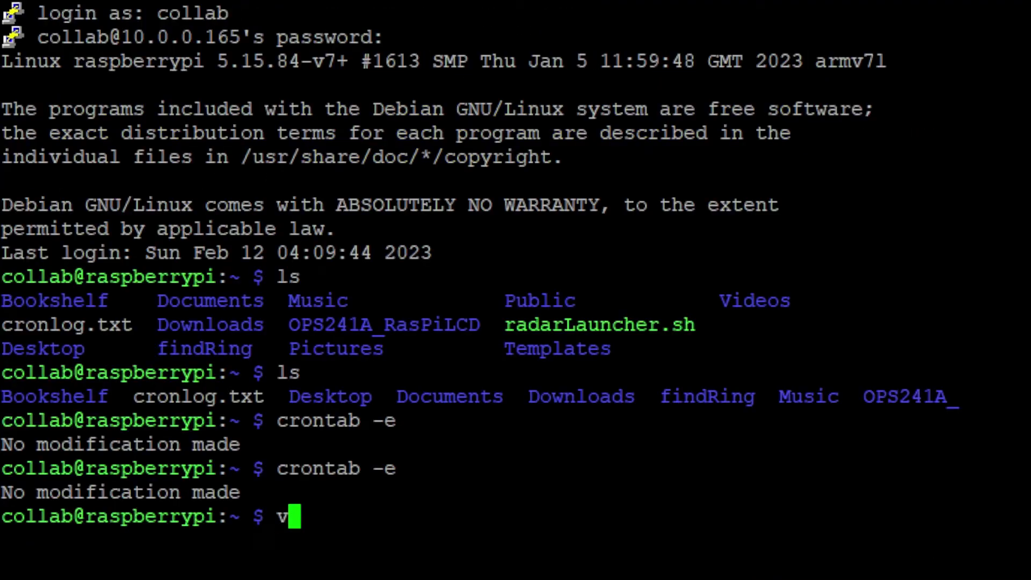
- View radarLauncher.sh in vim: sleep 70, cd into findRing, python3 scrollRadar.py
{"action": "type", "text": "im radarLauncher.sh"}
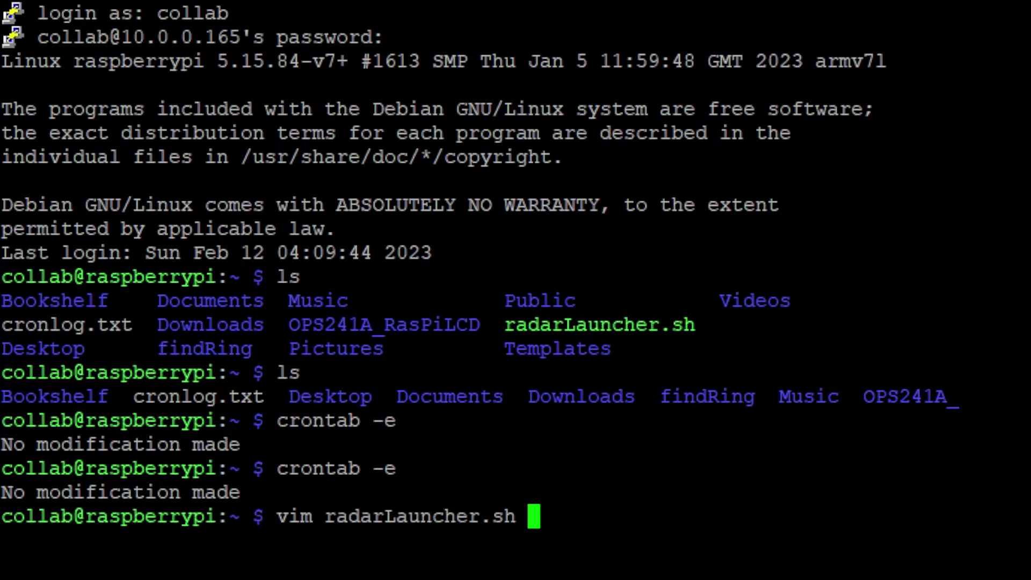
{"action": "key", "text": "Return"}
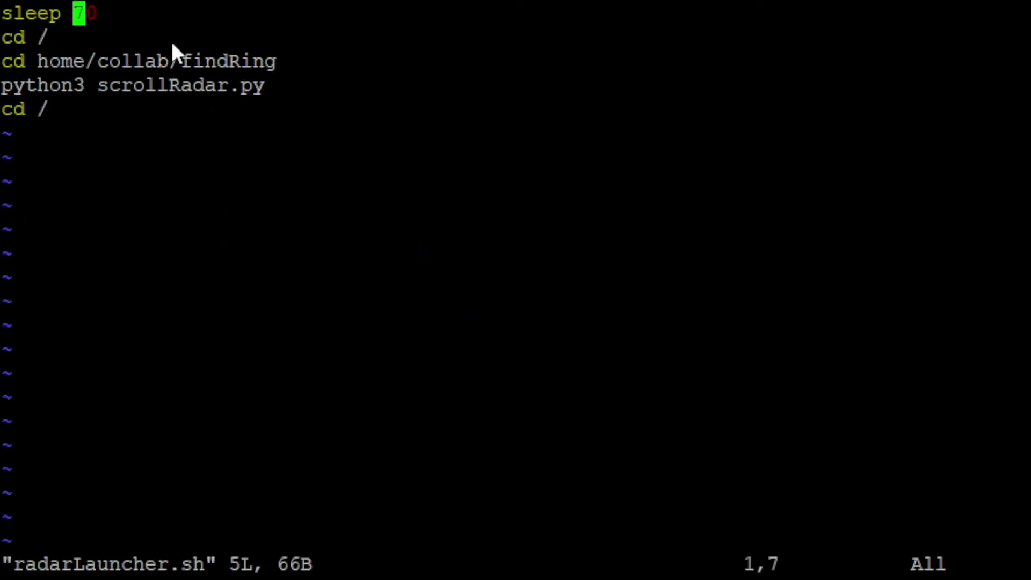
{"action": "mouse_move", "coordinate": [144, 43]}
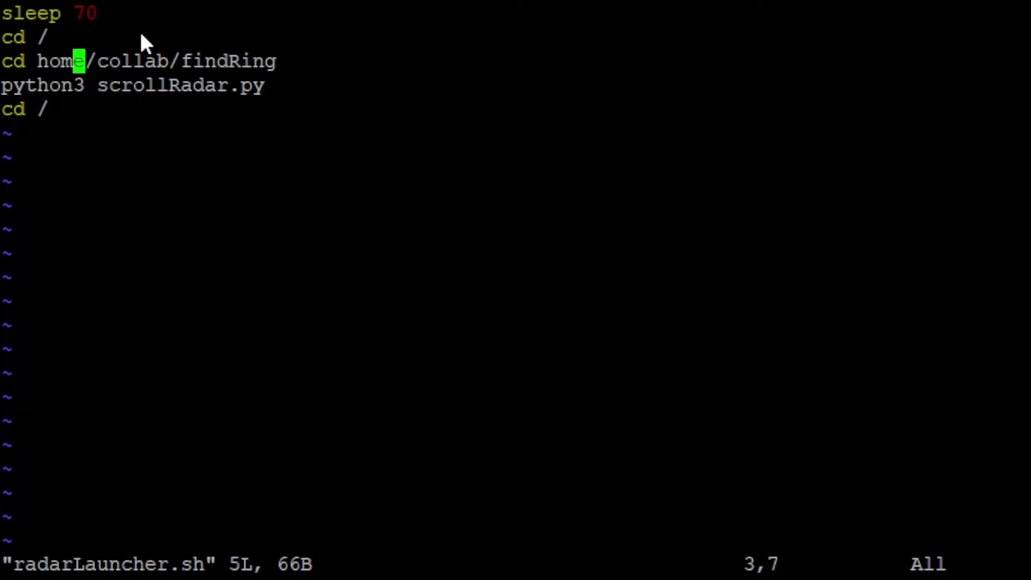
{"action": "key", "text": "j"}
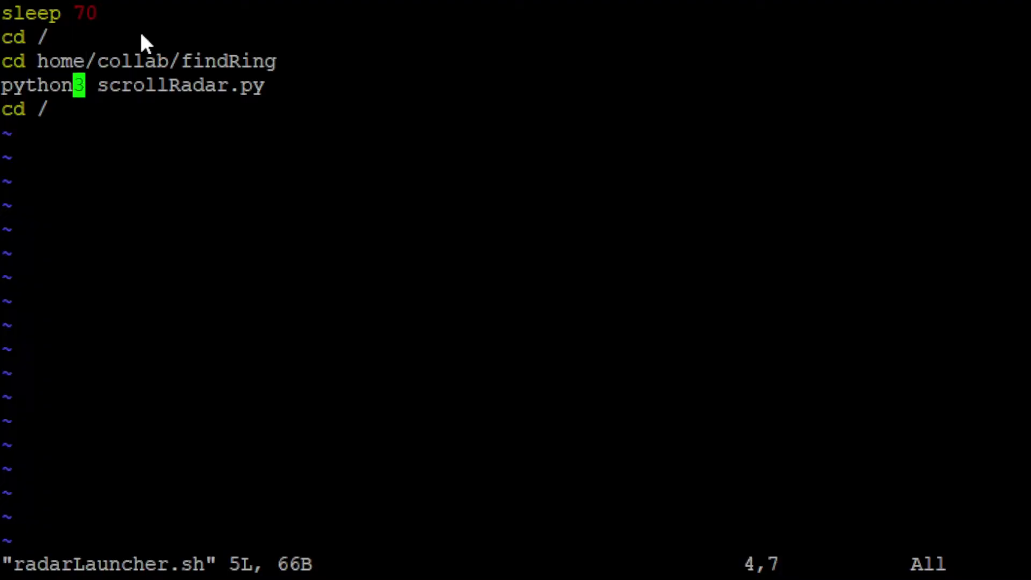
{"action": "mouse_move", "coordinate": [177, 115]}
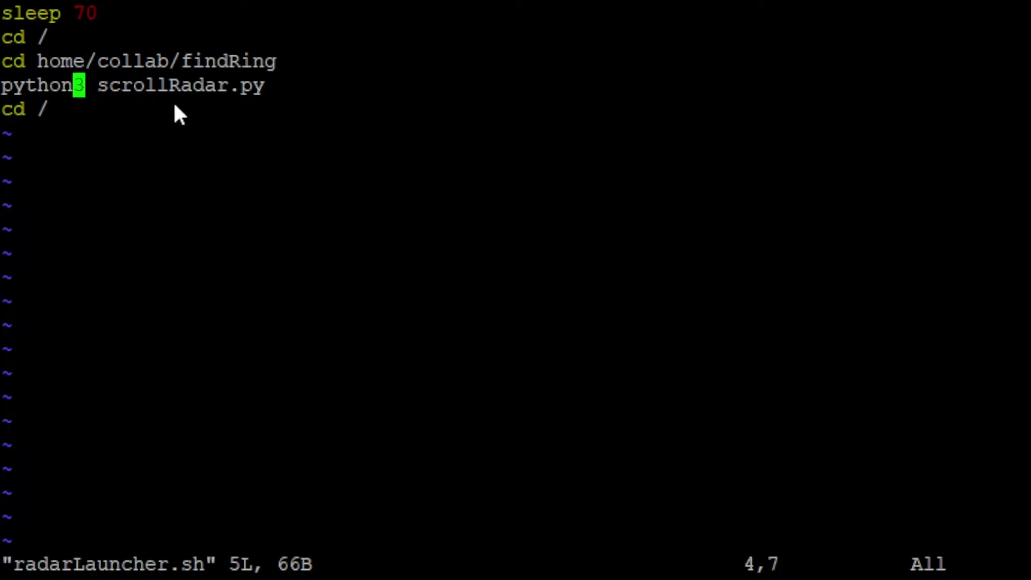
{"action": "mouse_move", "coordinate": [151, 111]}
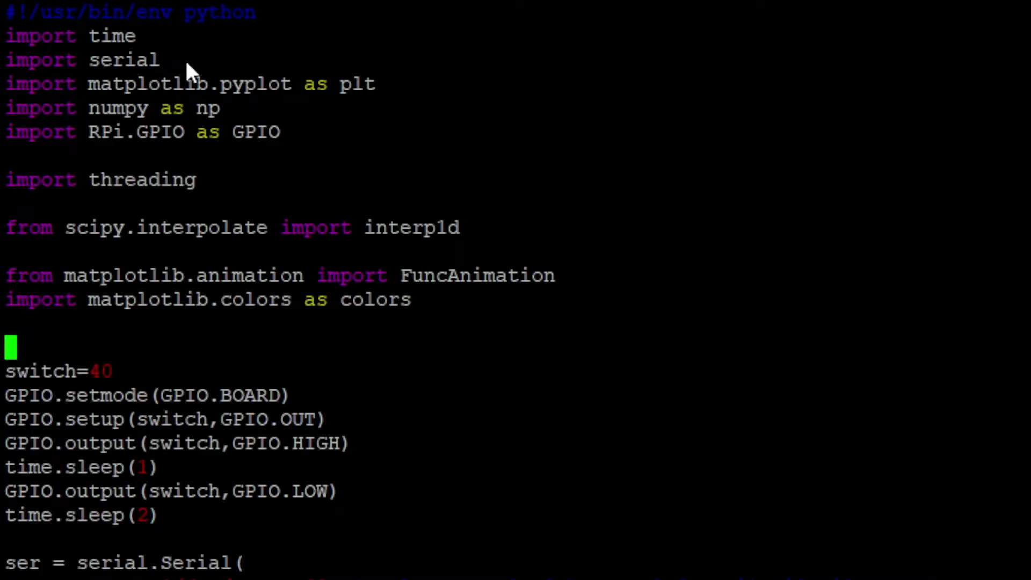
{"action": "mouse_move", "coordinate": [99, 174]}
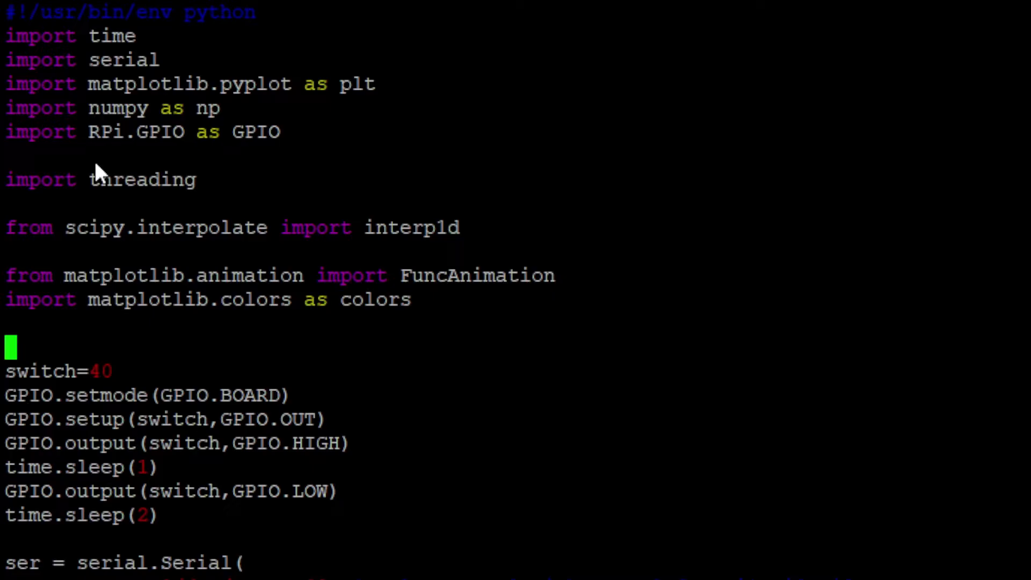
{"action": "mouse_move", "coordinate": [98, 378]}
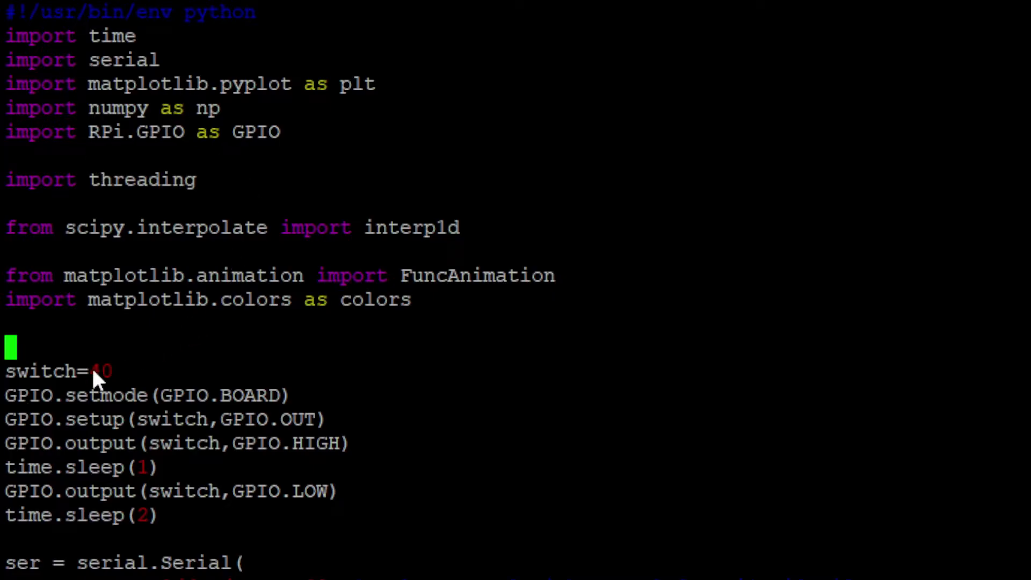
{"action": "mouse_move", "coordinate": [121, 444]}
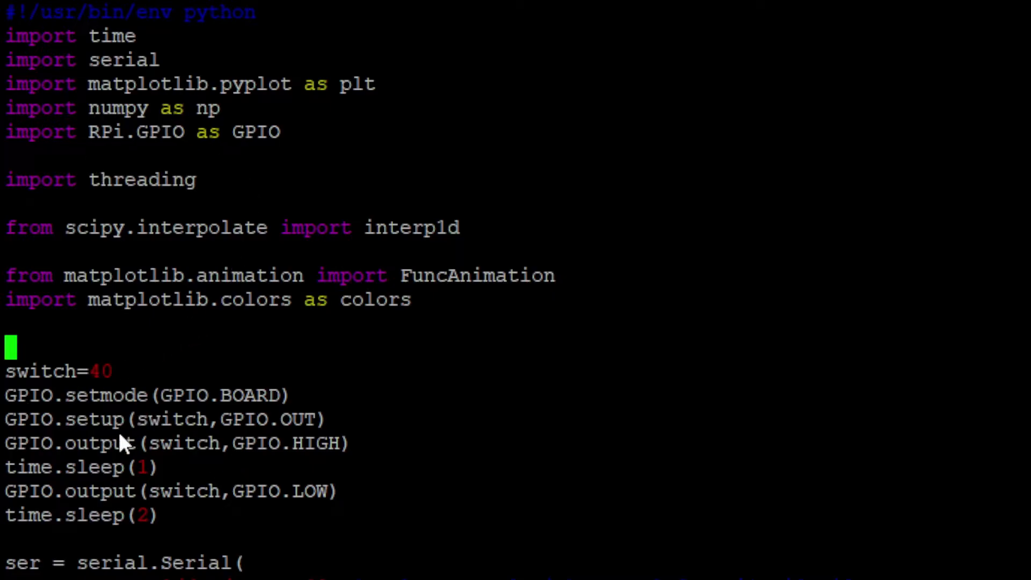
{"action": "mouse_move", "coordinate": [187, 517]}
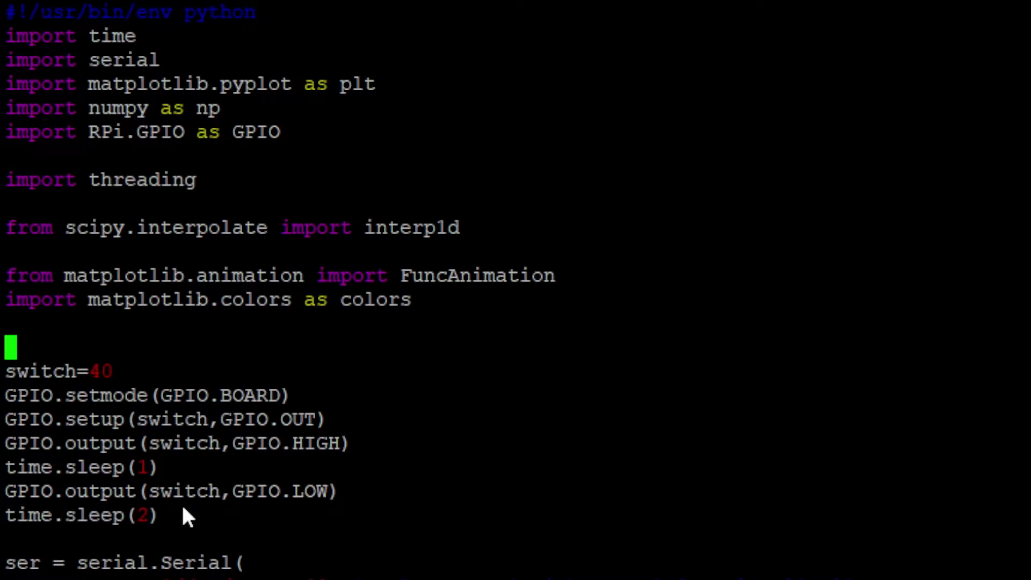
{"action": "mouse_move", "coordinate": [359, 458]}
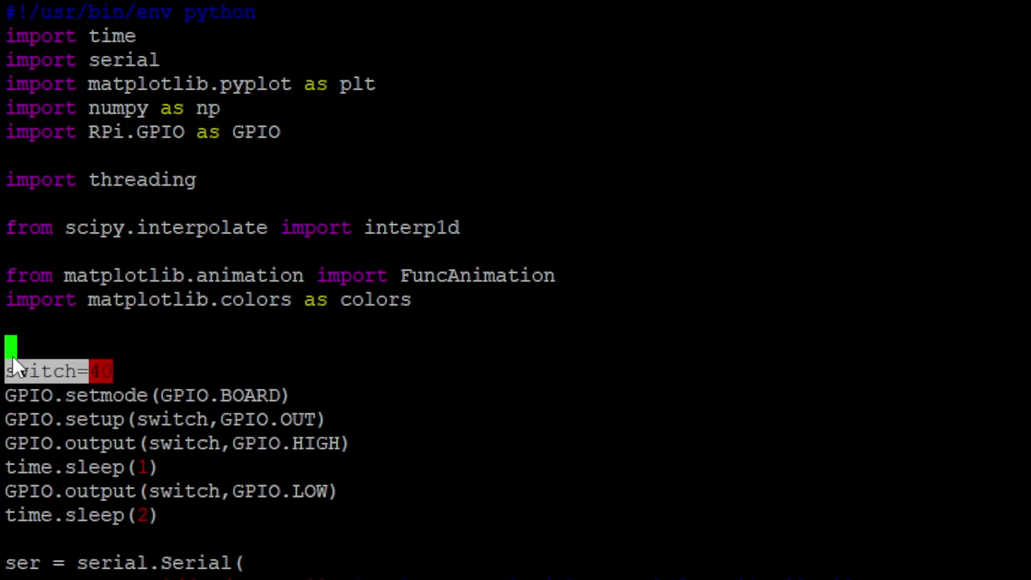
{"action": "mouse_move", "coordinate": [177, 394]}
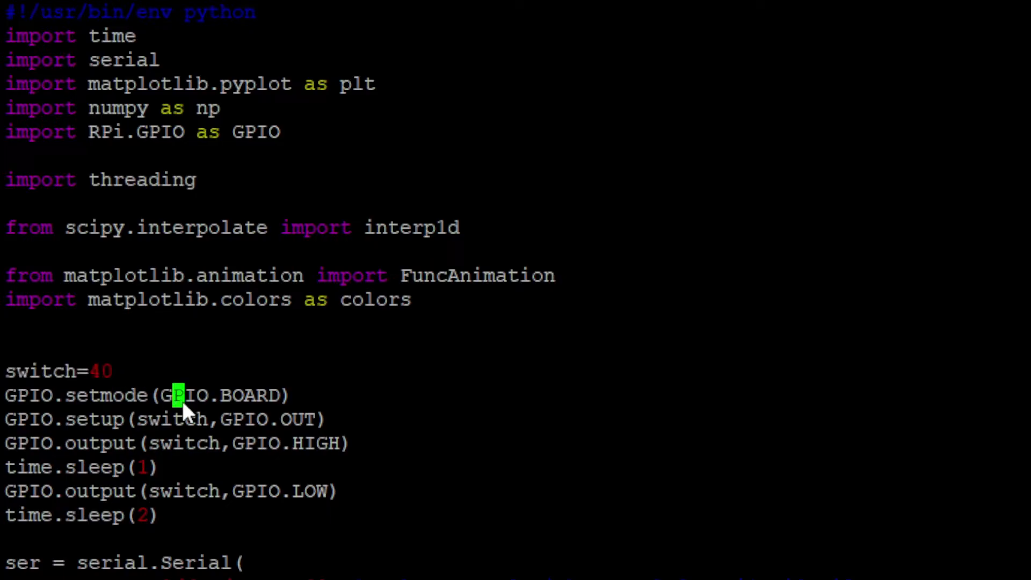
{"action": "mouse_move", "coordinate": [194, 486]}
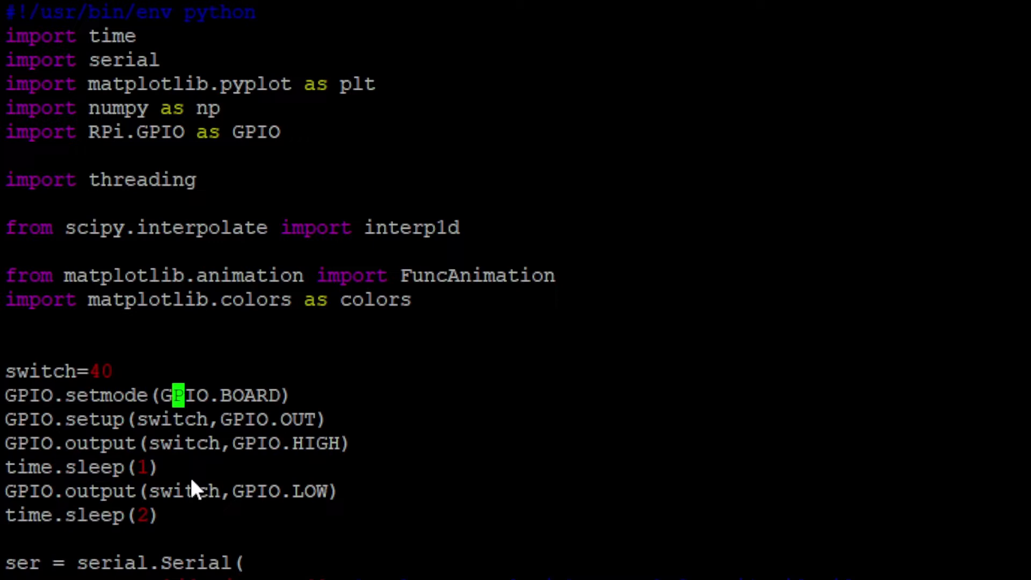
{"action": "mouse_move", "coordinate": [139, 575]}
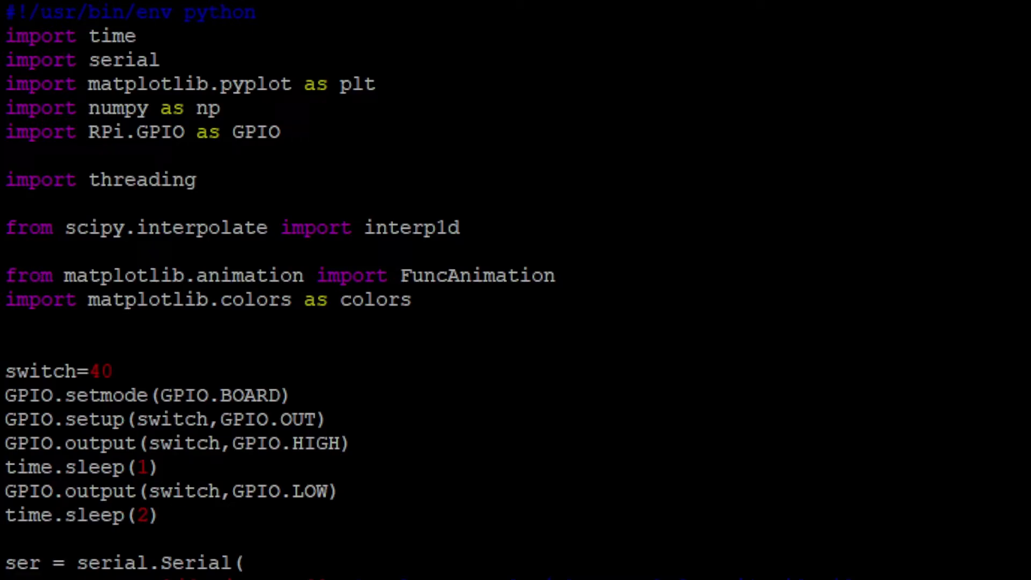
- Scroll through the serial.Serial settings and interpolate_data to grabRadar's try block
{"action": "scroll", "scroll_direction": "down", "scroll_amount": 3}
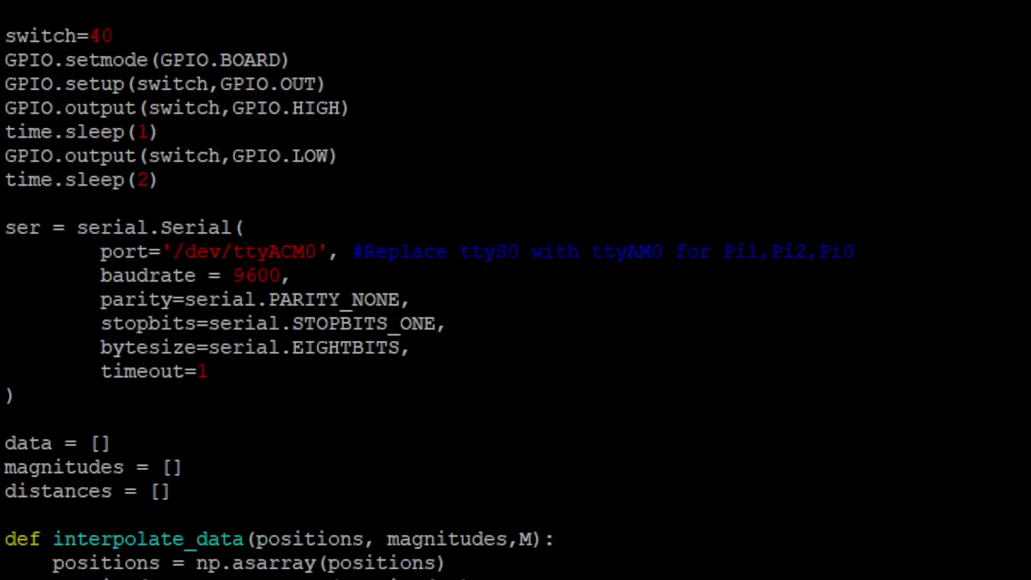
{"action": "scroll", "scroll_direction": "down", "scroll_amount": 3}
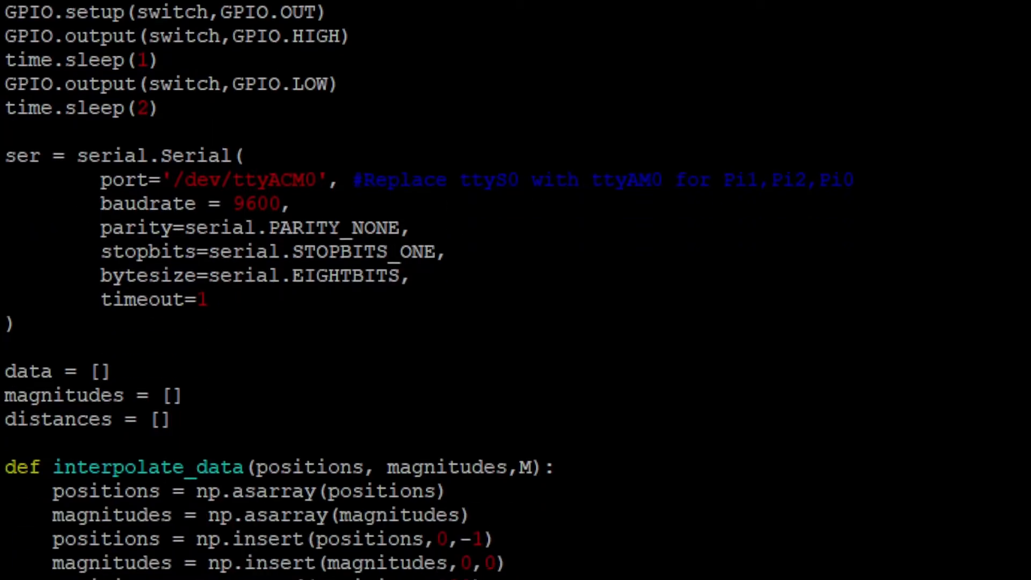
{"action": "scroll", "scroll_direction": "down", "scroll_amount": 3}
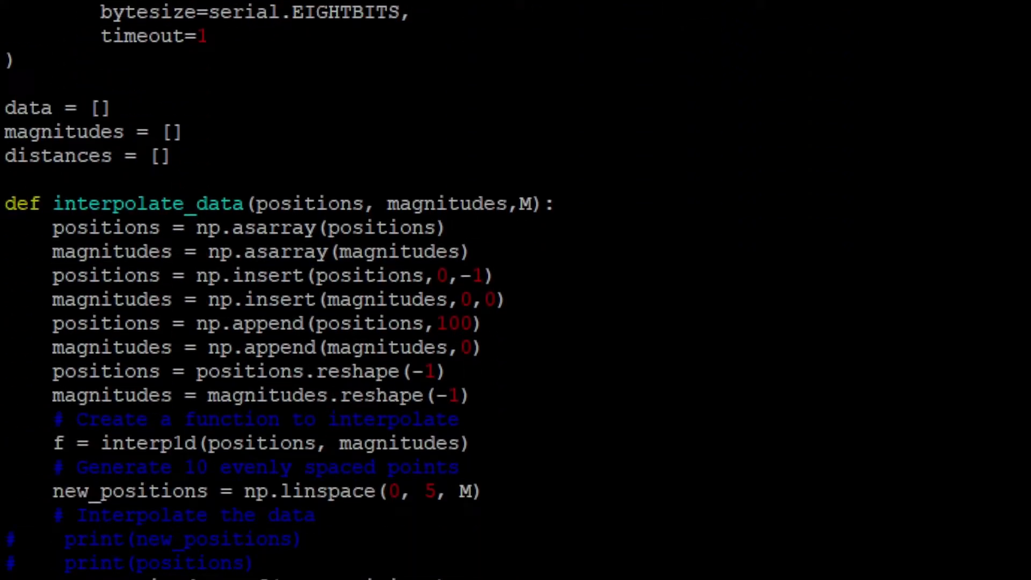
{"action": "scroll", "scroll_direction": "down", "scroll_amount": 3}
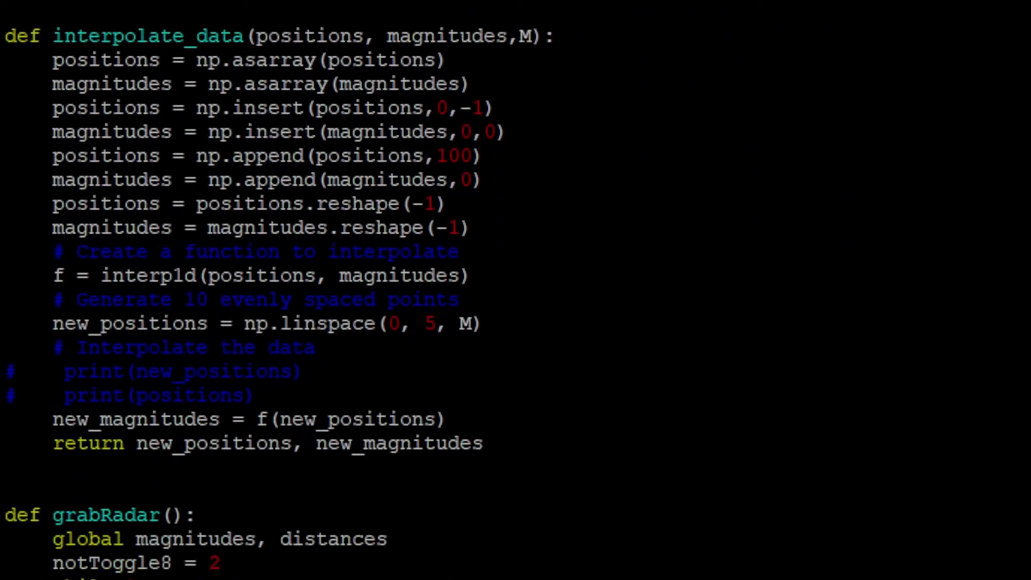
{"action": "scroll", "scroll_direction": "down", "scroll_amount": 3}
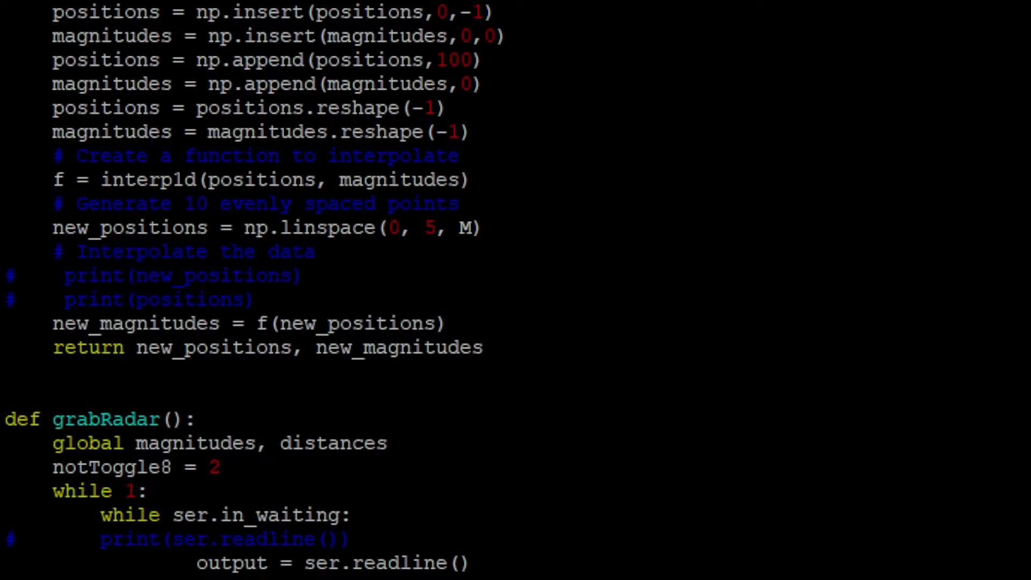
{"action": "scroll", "scroll_direction": "down", "scroll_amount": 3}
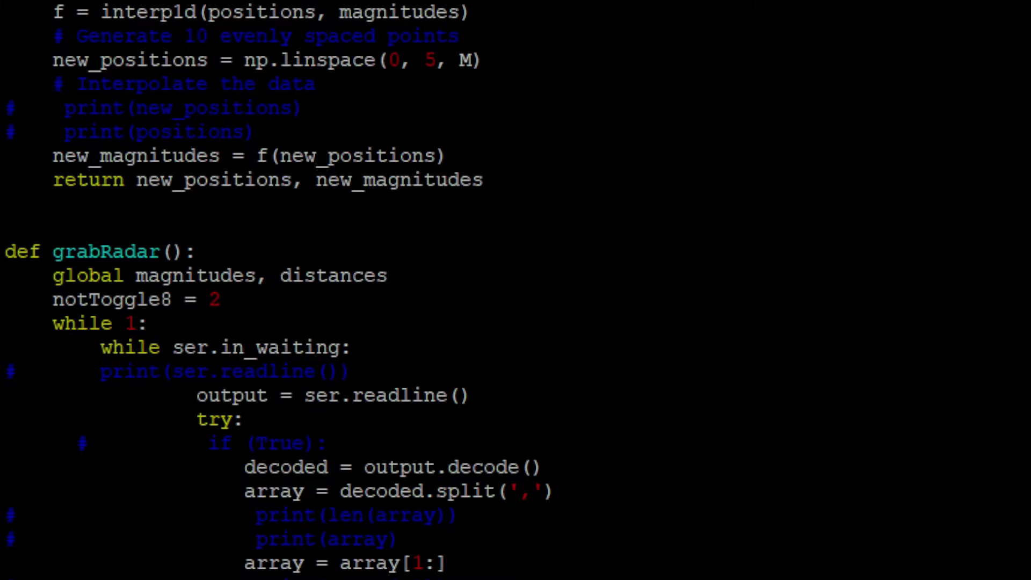
- Scroll past grabRadar's parsing, radarThread.start() and imshow setup to def update(num)
{"action": "scroll", "scroll_direction": "down", "scroll_amount": 3}
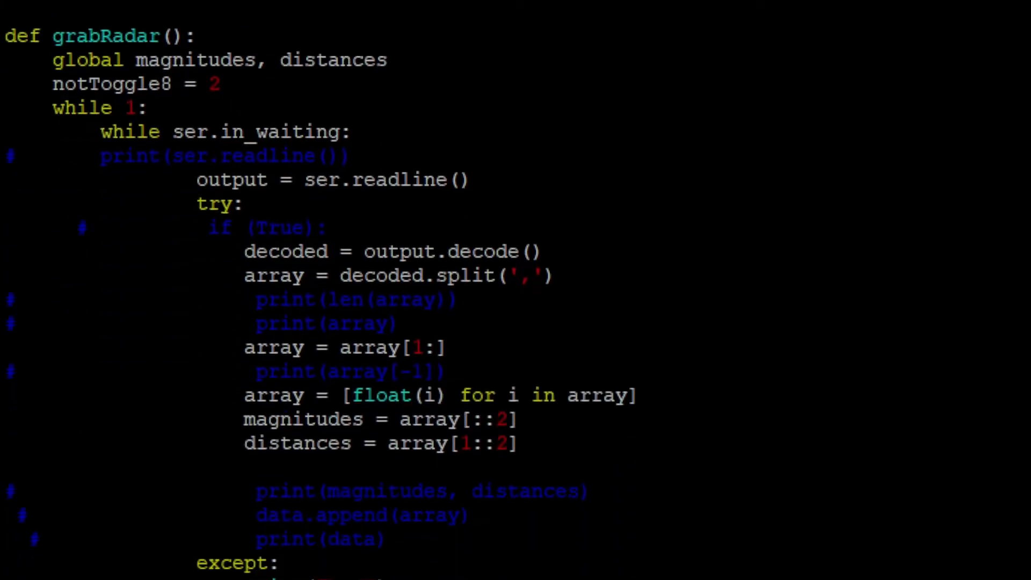
{"action": "scroll", "scroll_direction": "down", "scroll_amount": 3}
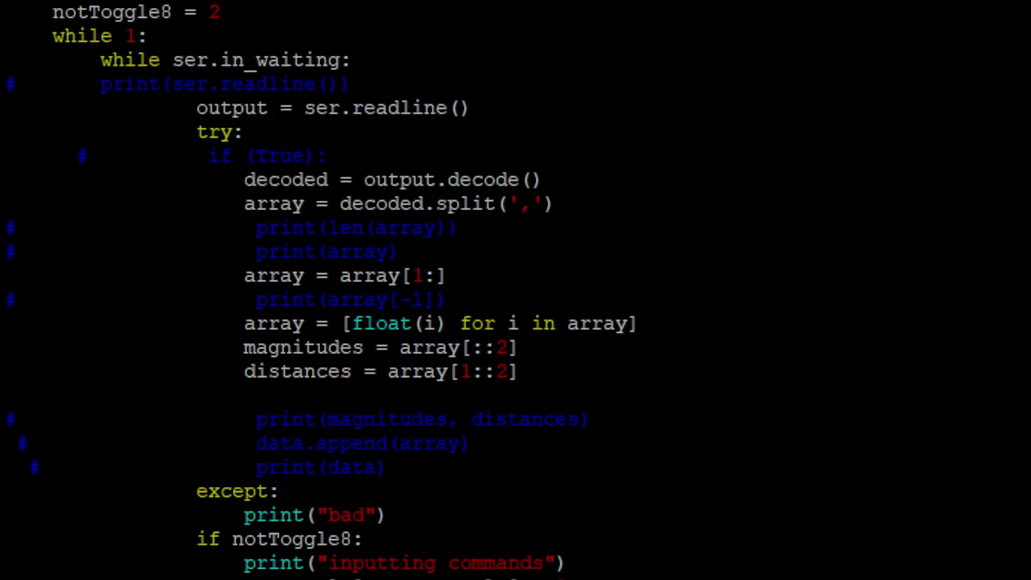
{"action": "scroll", "scroll_direction": "down", "scroll_amount": 3}
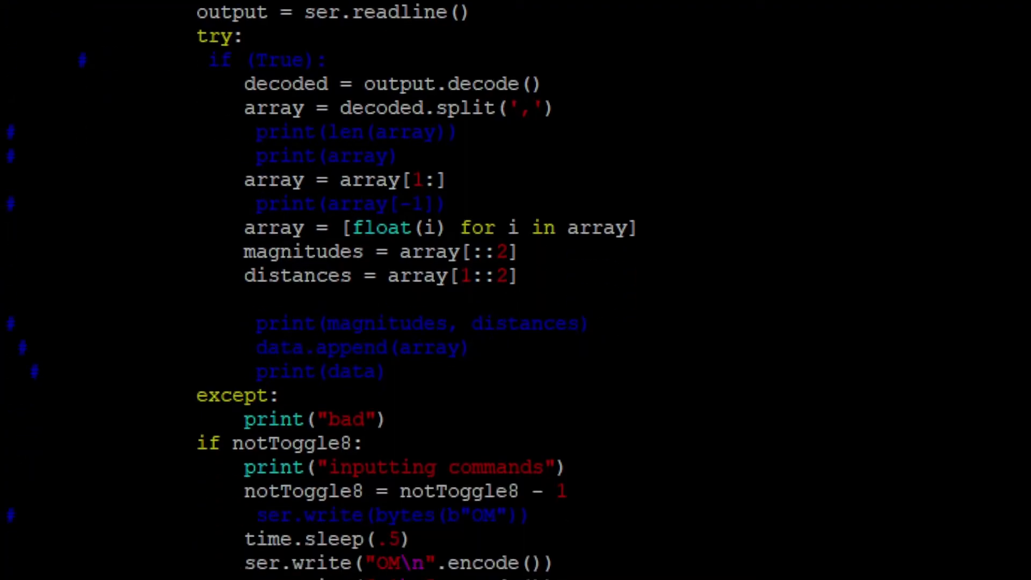
{"action": "scroll", "scroll_direction": "down", "scroll_amount": 3}
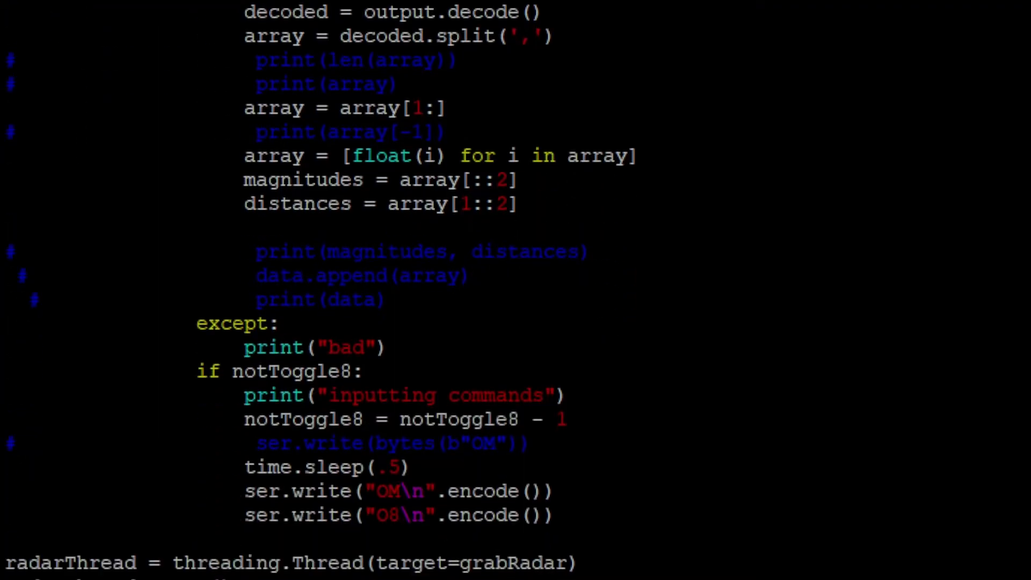
{"action": "scroll", "scroll_direction": "down", "scroll_amount": 3}
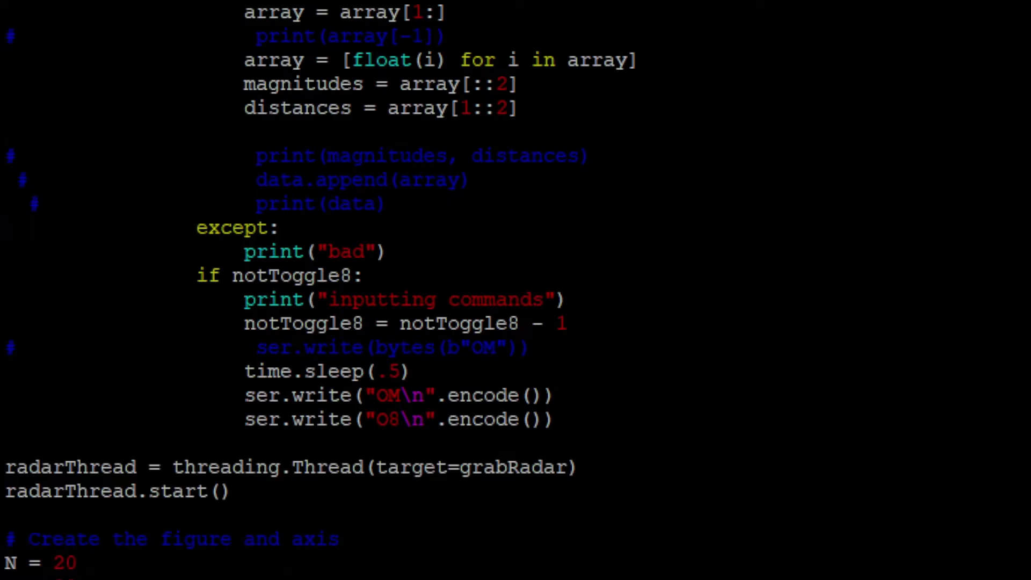
{"action": "scroll", "scroll_direction": "down", "scroll_amount": 3}
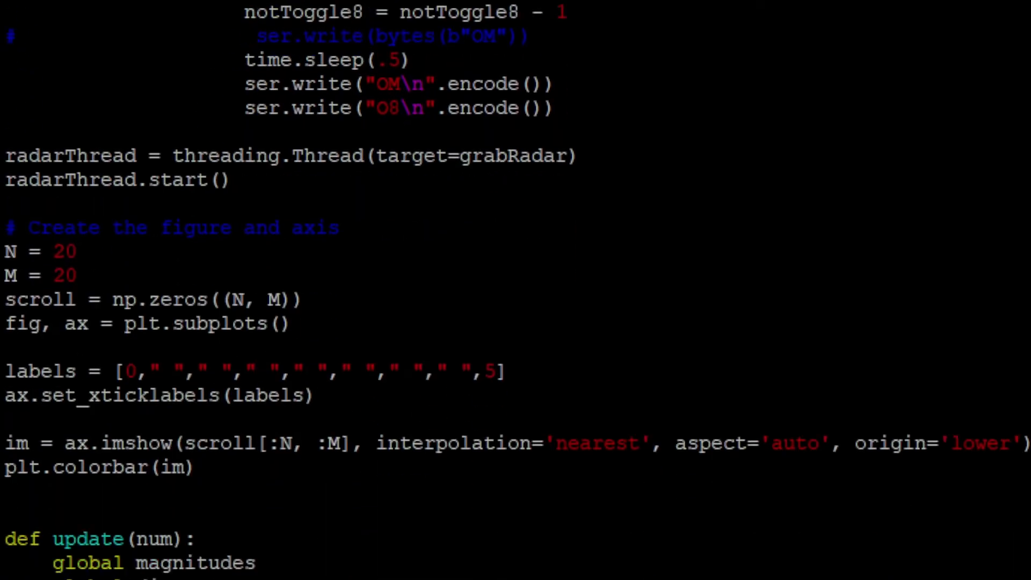